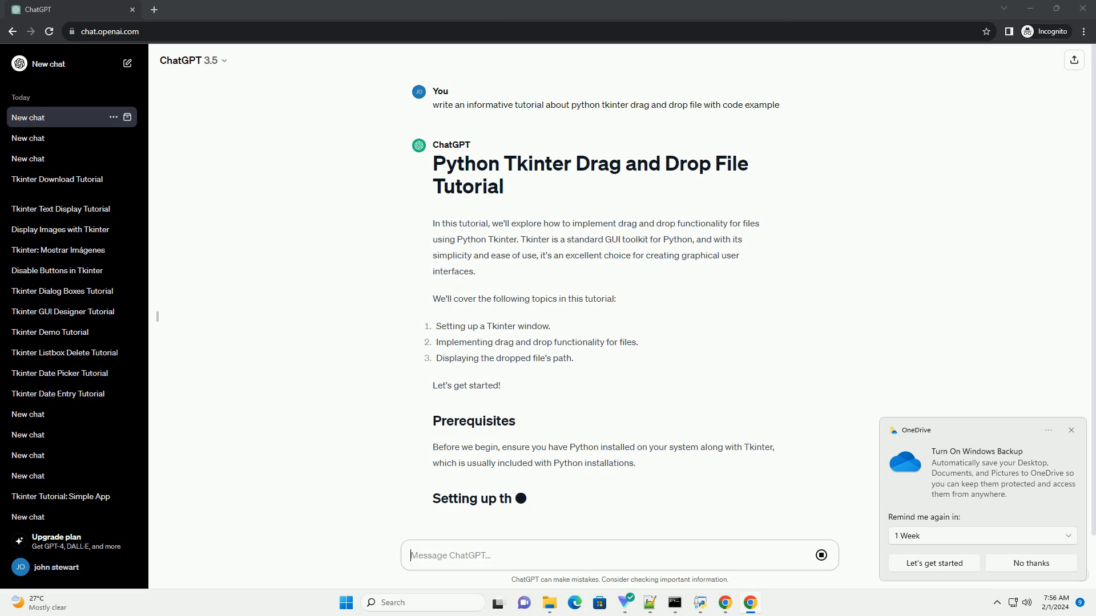
{"action": "scroll", "scroll_direction": "down", "scroll_amount": 3}
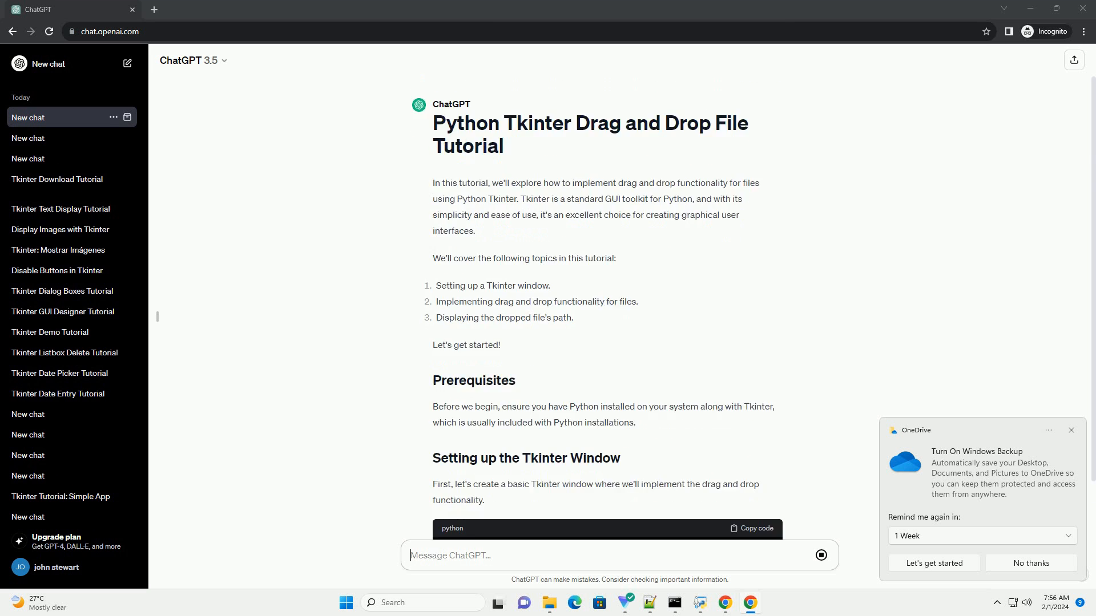
{"action": "scroll", "scroll_direction": "down", "scroll_amount": 3}
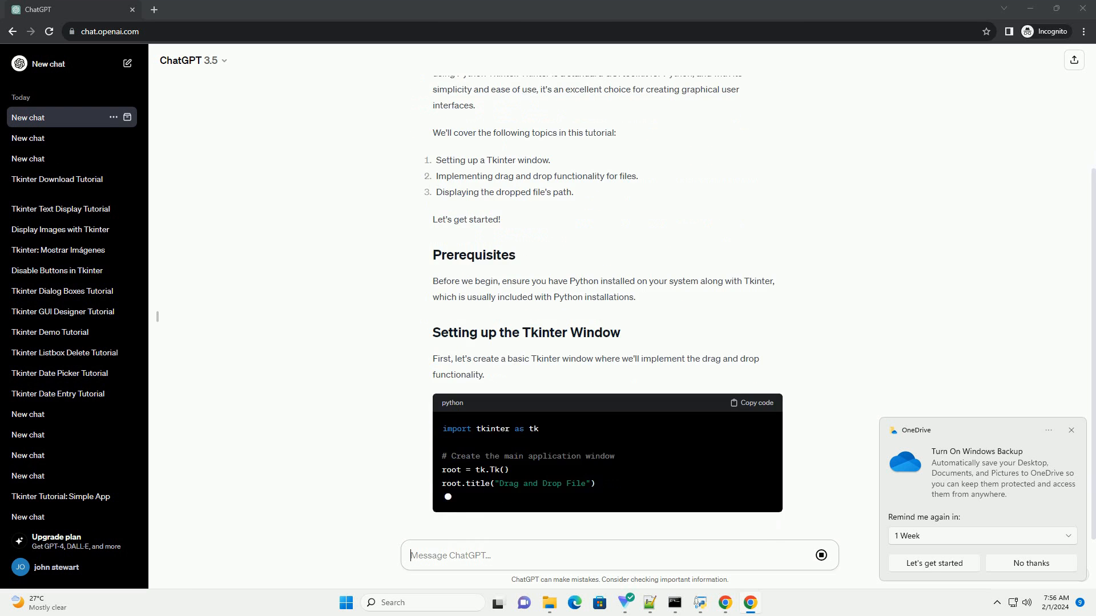
{"action": "scroll", "scroll_direction": "down", "scroll_amount": 3}
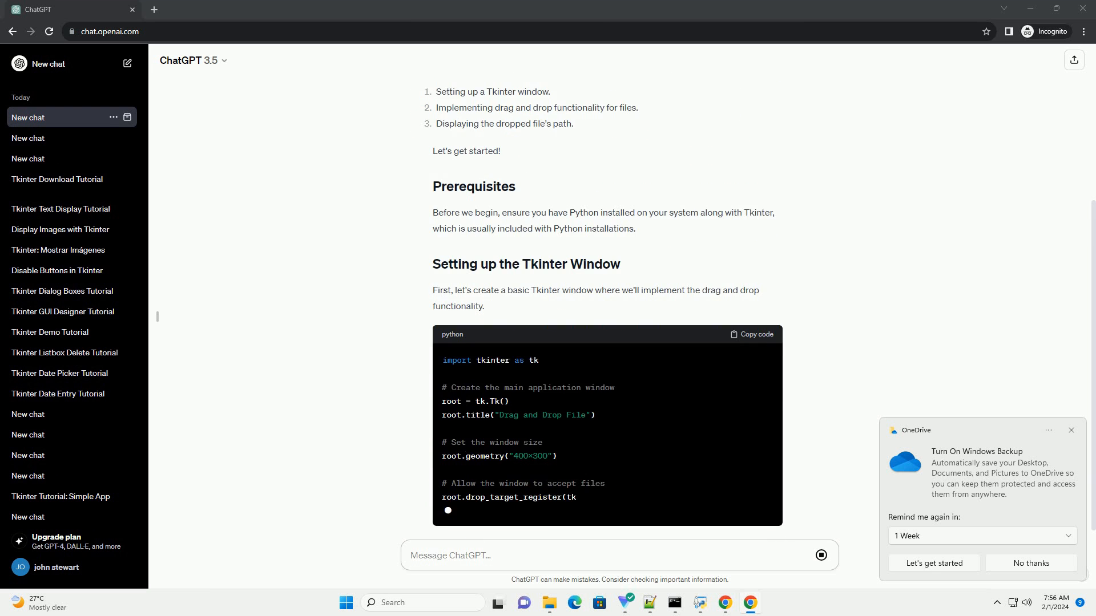
{"action": "scroll", "scroll_direction": "down", "scroll_amount": 3}
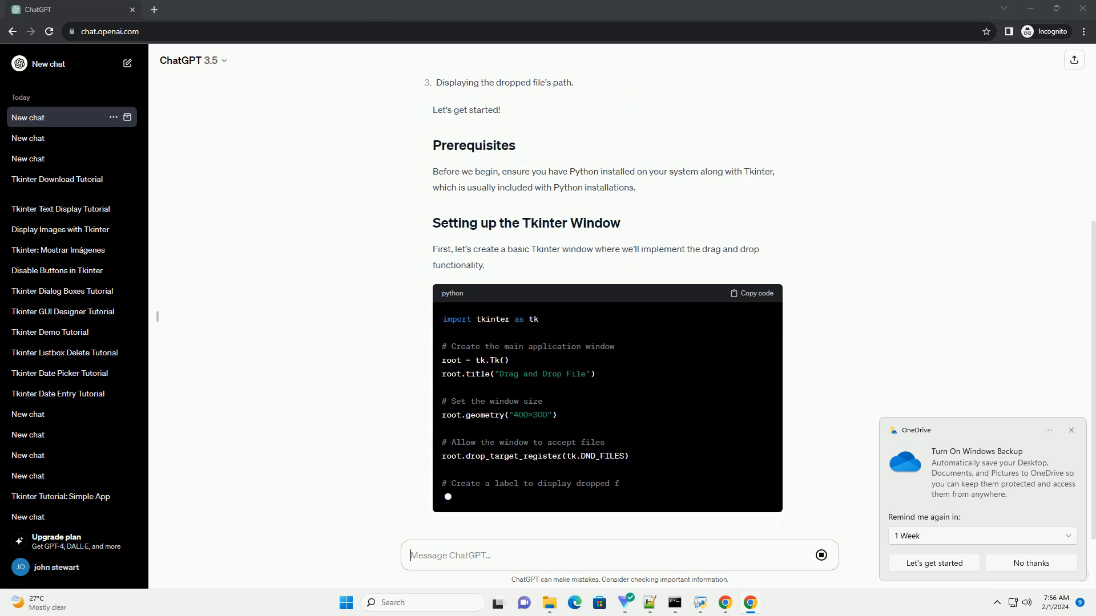
{"action": "scroll", "scroll_direction": "down", "scroll_amount": 3}
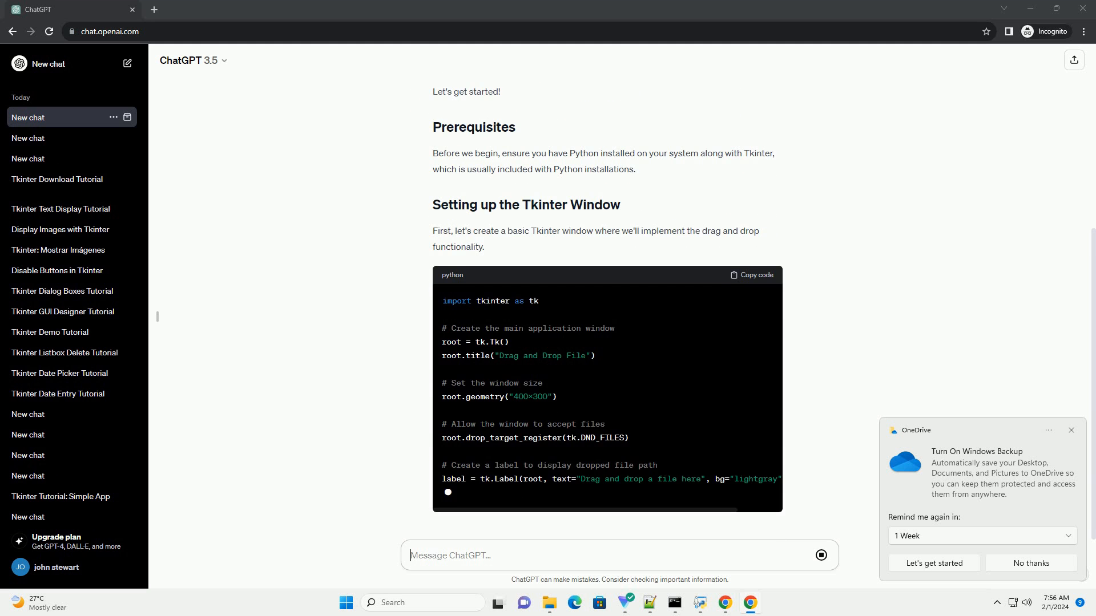
{"action": "scroll", "scroll_direction": "down", "scroll_amount": 3}
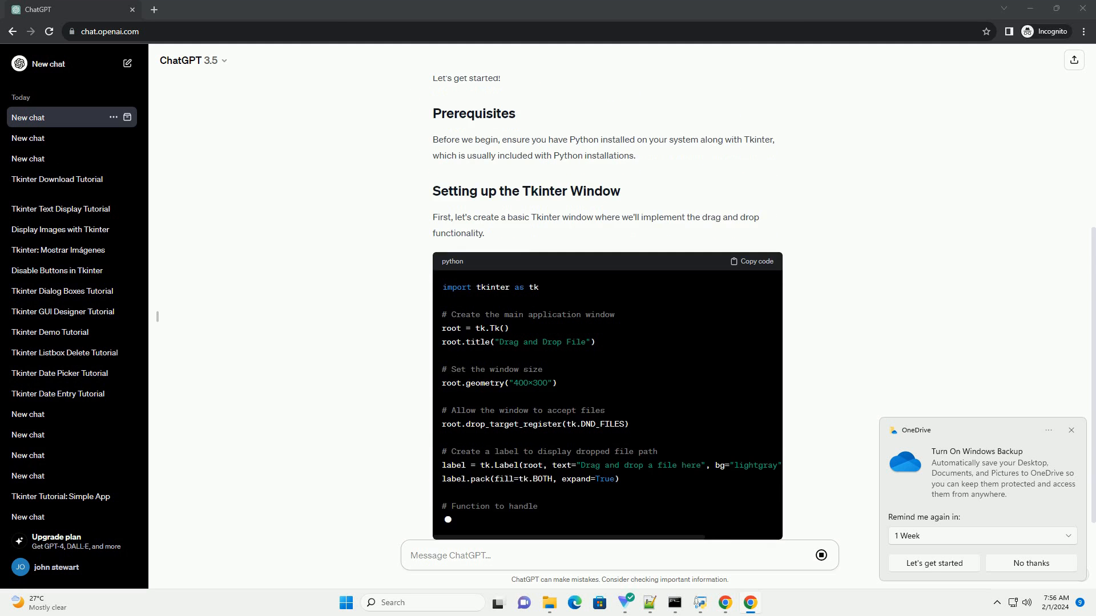
{"action": "scroll", "scroll_direction": "down", "scroll_amount": 3}
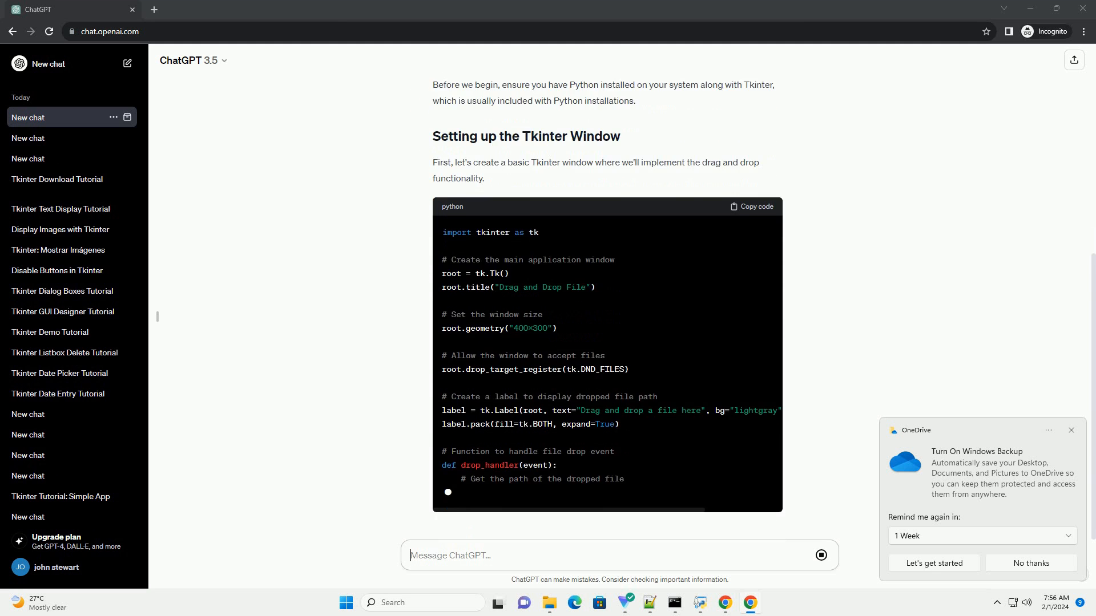
{"action": "scroll", "scroll_direction": "down", "scroll_amount": 3}
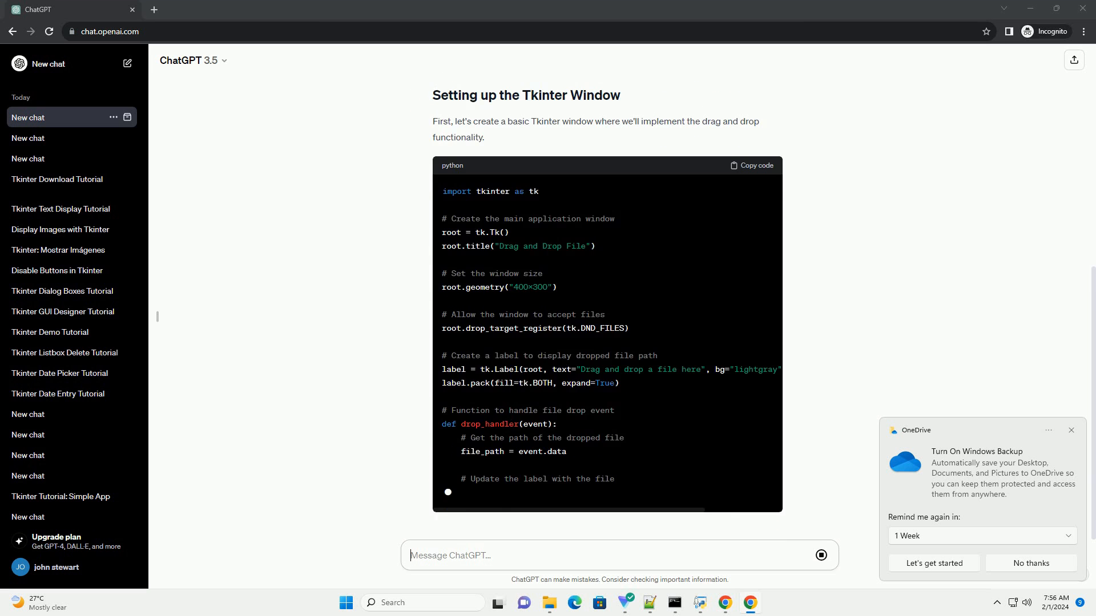
{"action": "scroll", "scroll_direction": "down", "scroll_amount": 3}
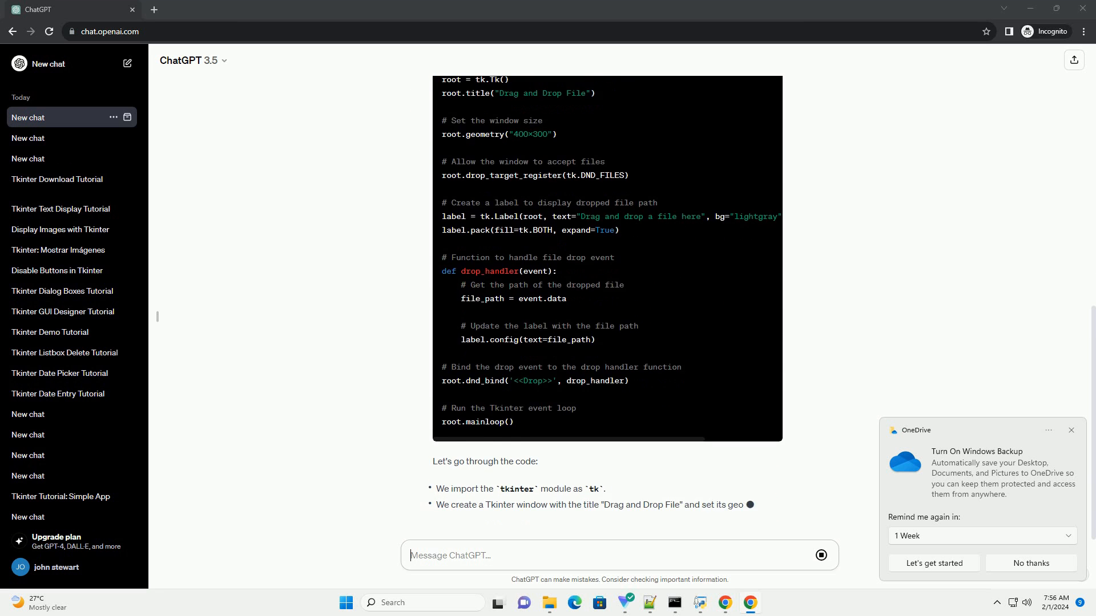
{"action": "scroll", "scroll_direction": "down", "scroll_amount": 3}
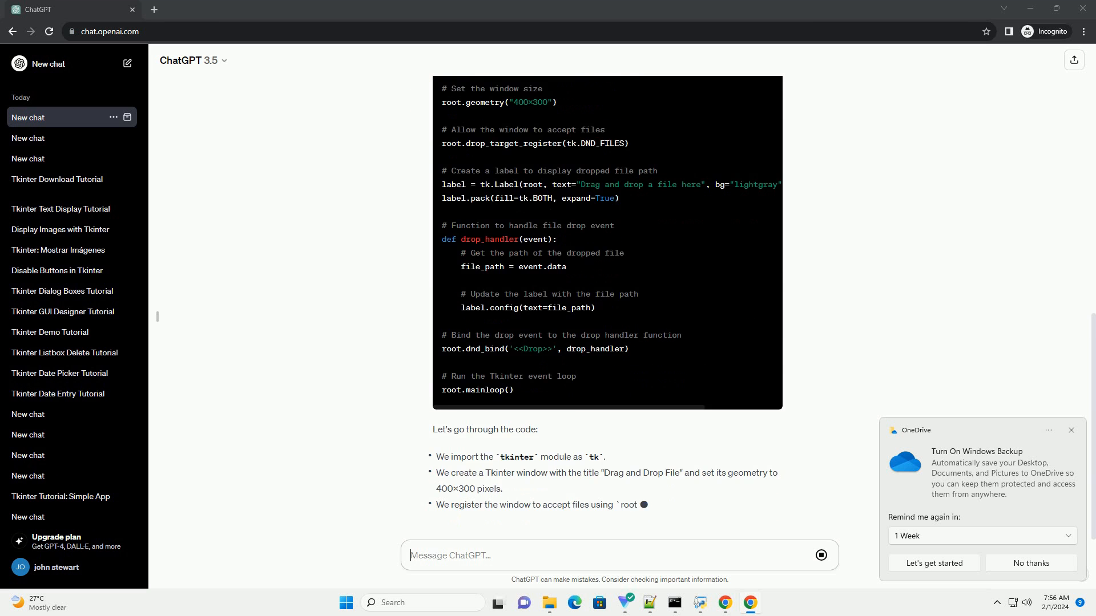
{"action": "scroll", "scroll_direction": "down", "scroll_amount": 3}
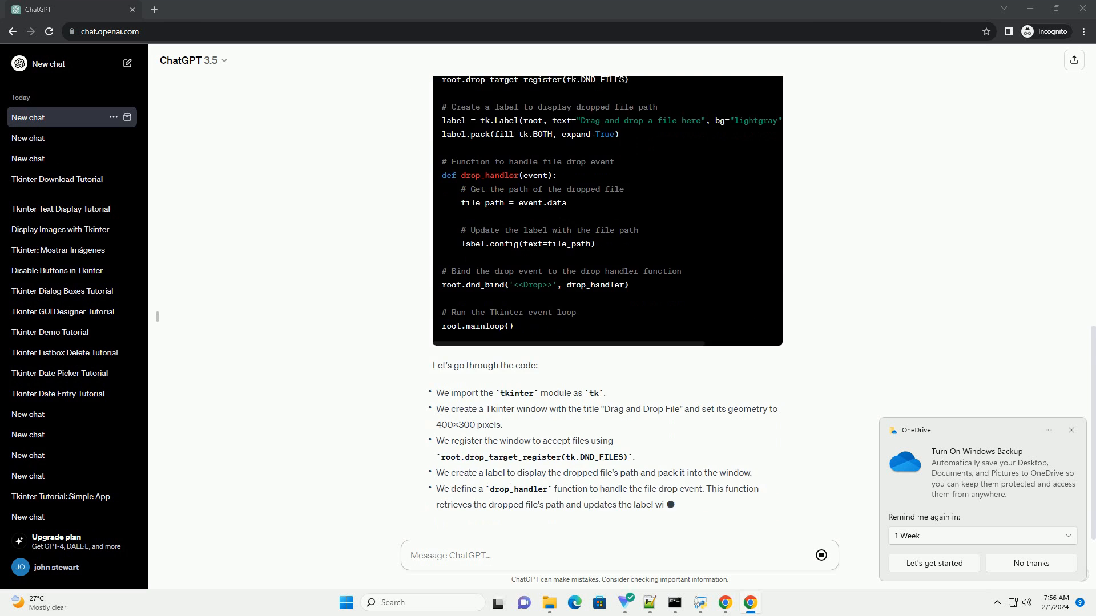
{"action": "scroll", "scroll_direction": "down", "scroll_amount": 3}
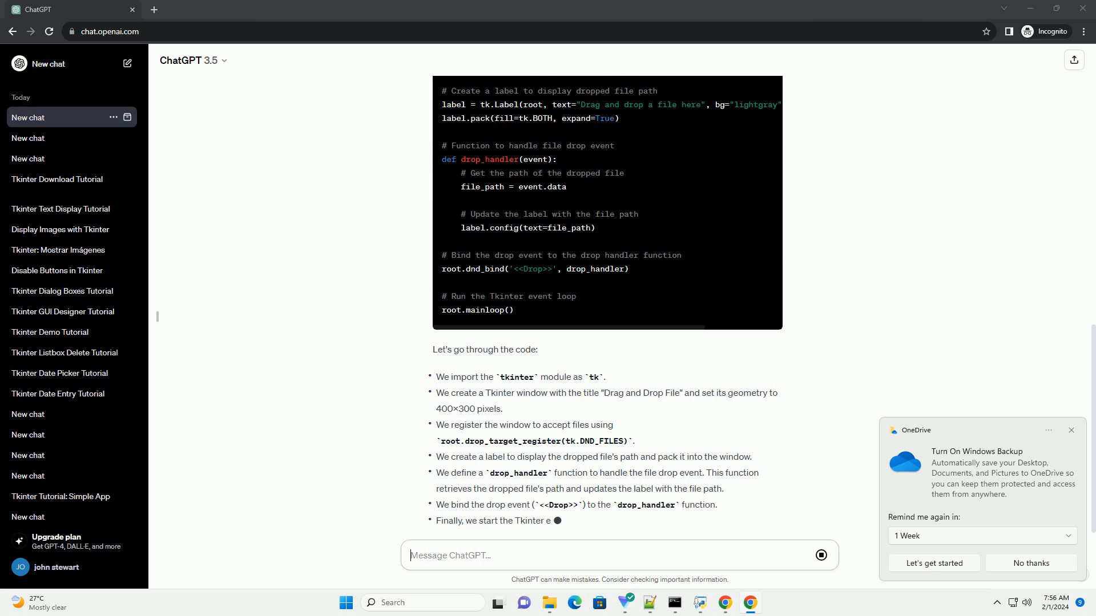
{"action": "scroll", "scroll_direction": "down", "scroll_amount": 3}
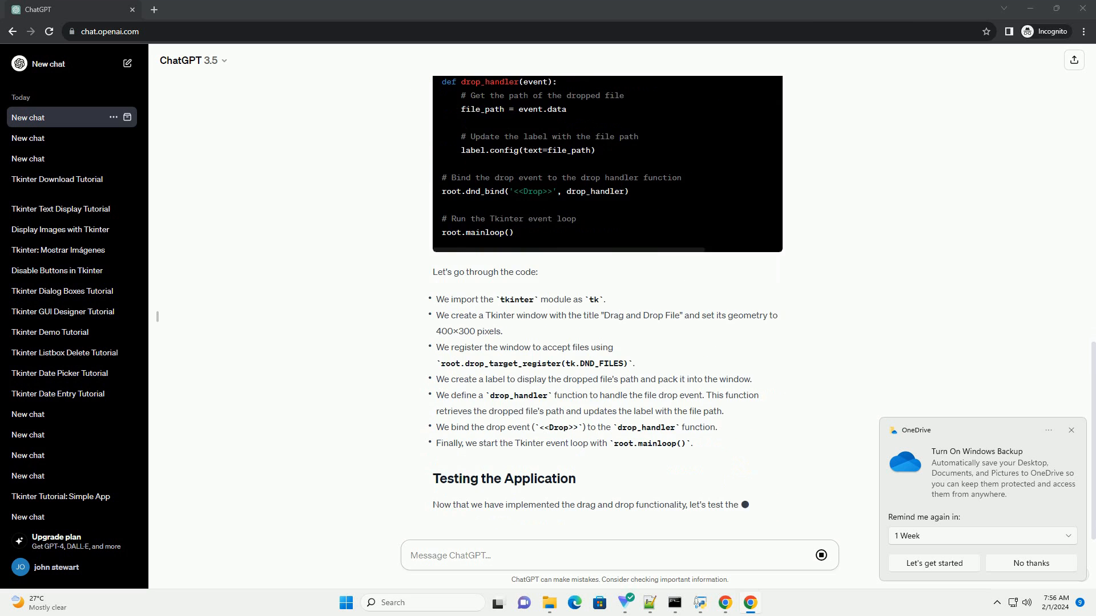
{"action": "scroll", "scroll_direction": "down", "scroll_amount": 3}
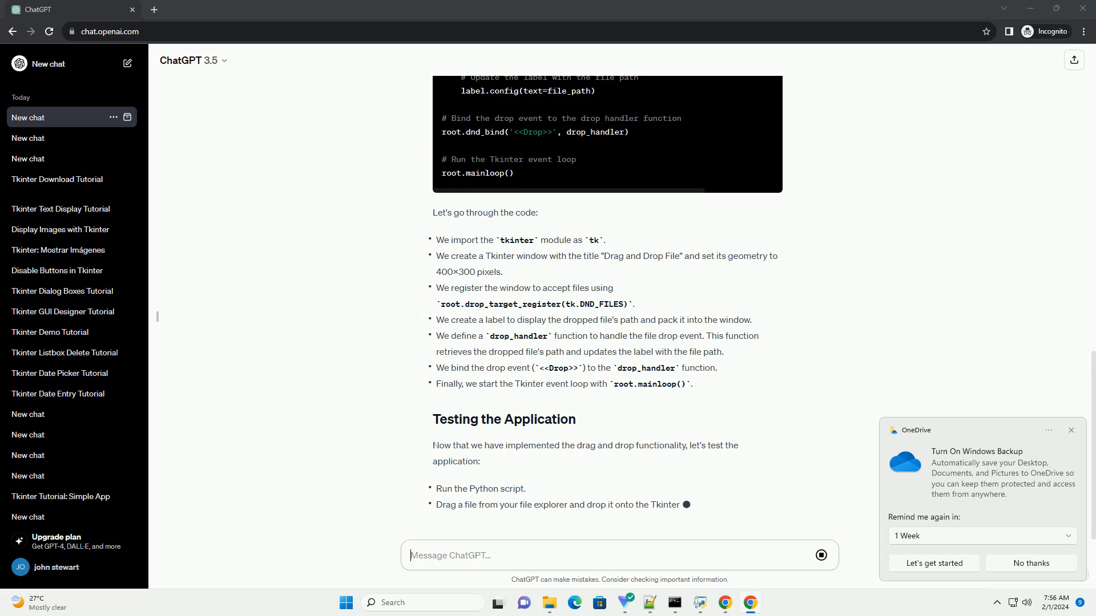